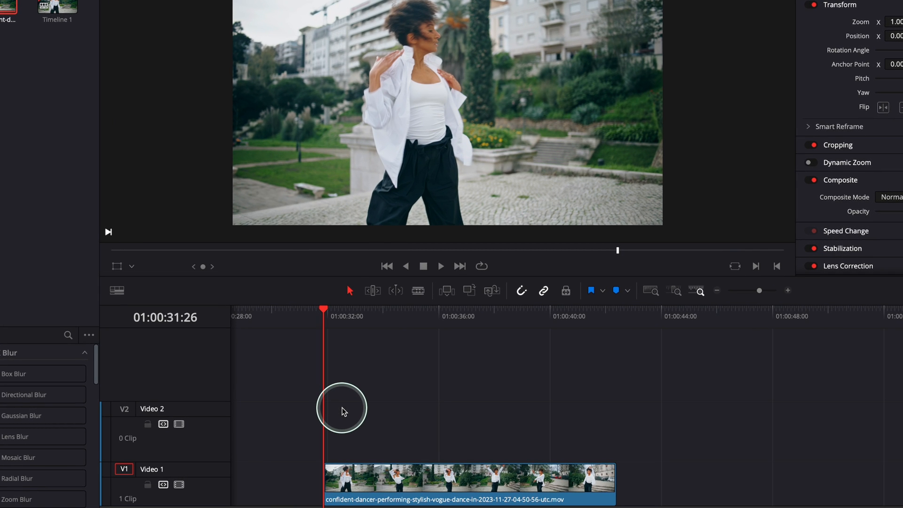
Step: Duplicate the dancer clip from V1 onto the Video 2 track above it
left_click(440, 265)
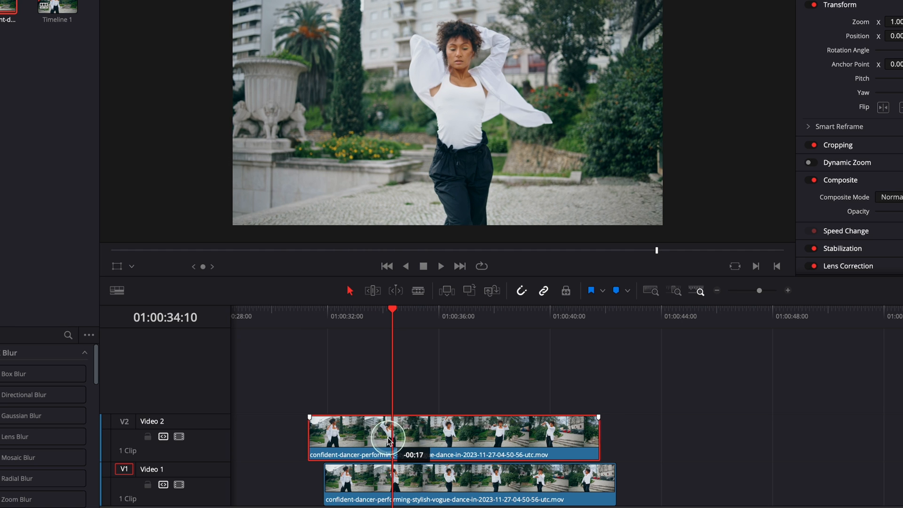
Step: Shift the Video 2 copy right so it starts a few frames after the original
left_click_drag(387, 438, 419, 437)
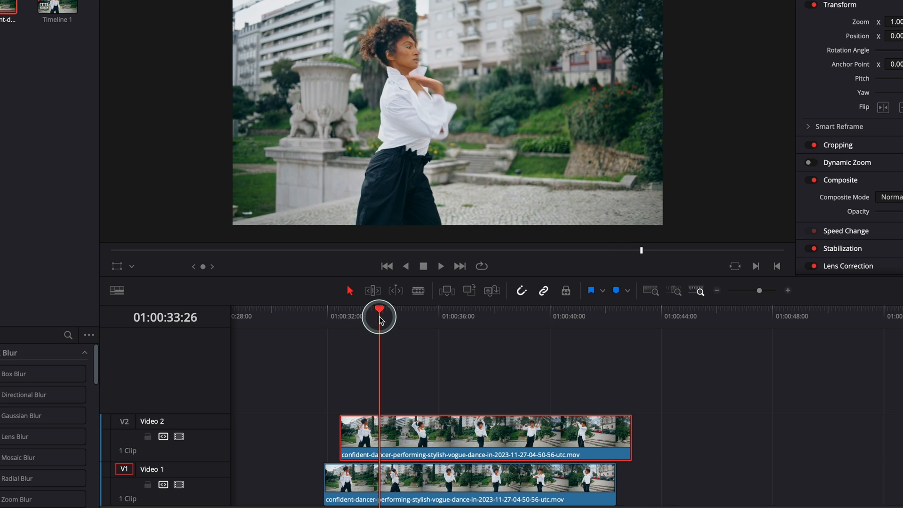
Step: Blade both dancer clips at two-frame intervals into nine matching slices each
left_click_drag(379, 316, 402, 316)
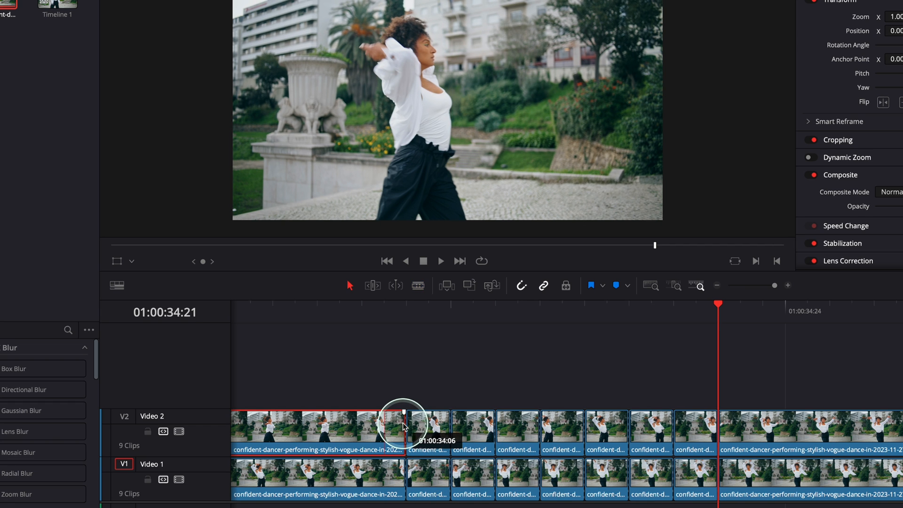
mouse_move(357, 430)
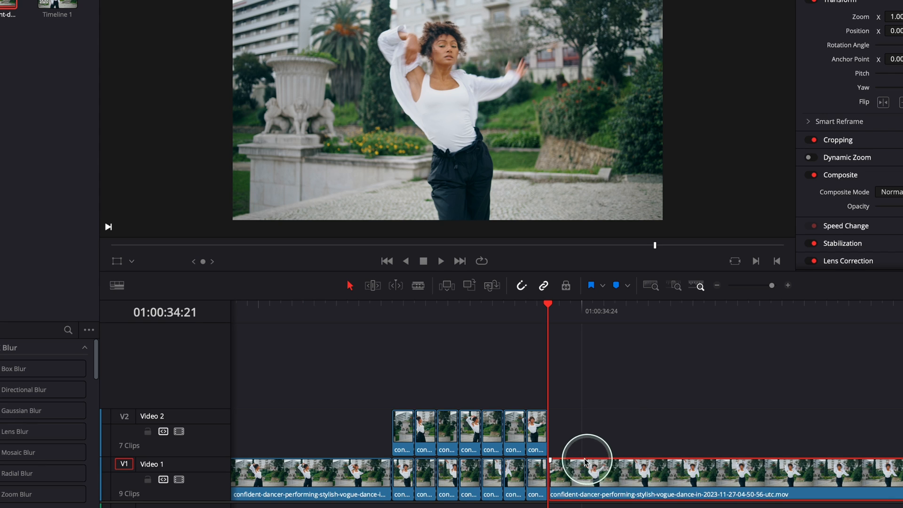
mouse_move(540, 483)
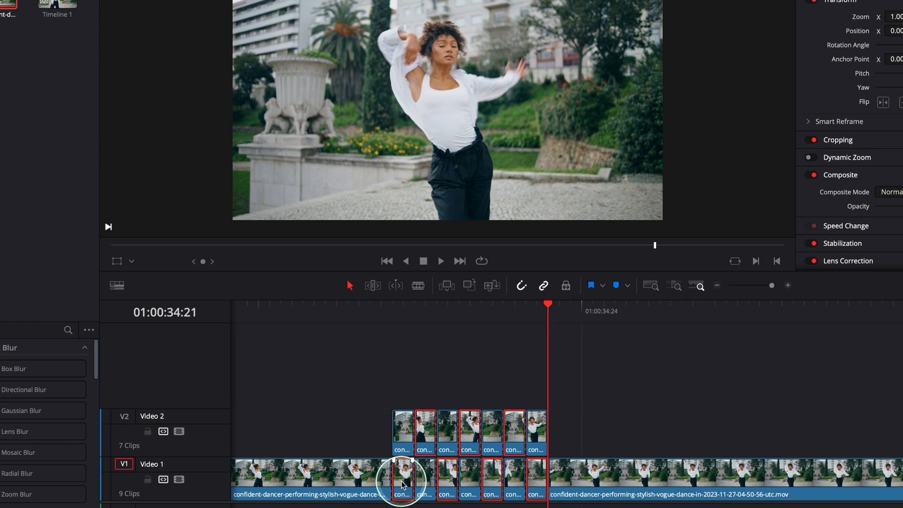
mouse_move(597, 473)
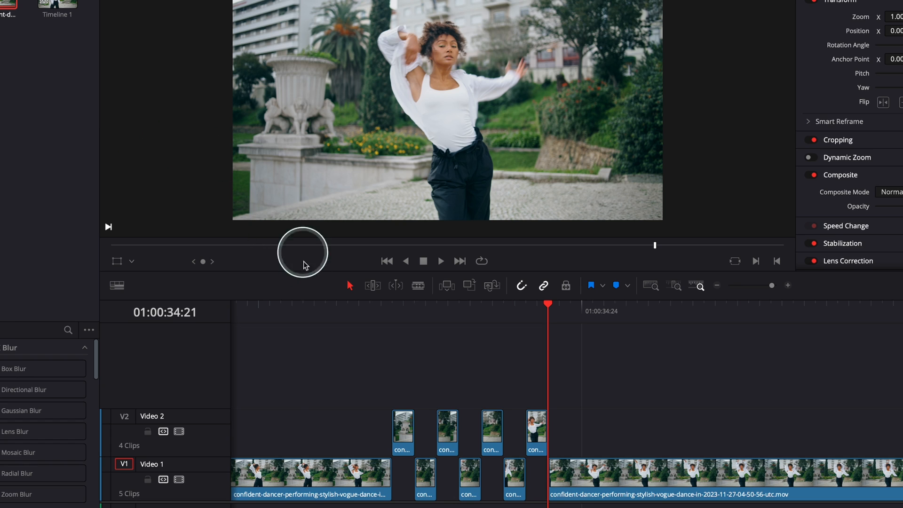
mouse_move(356, 440)
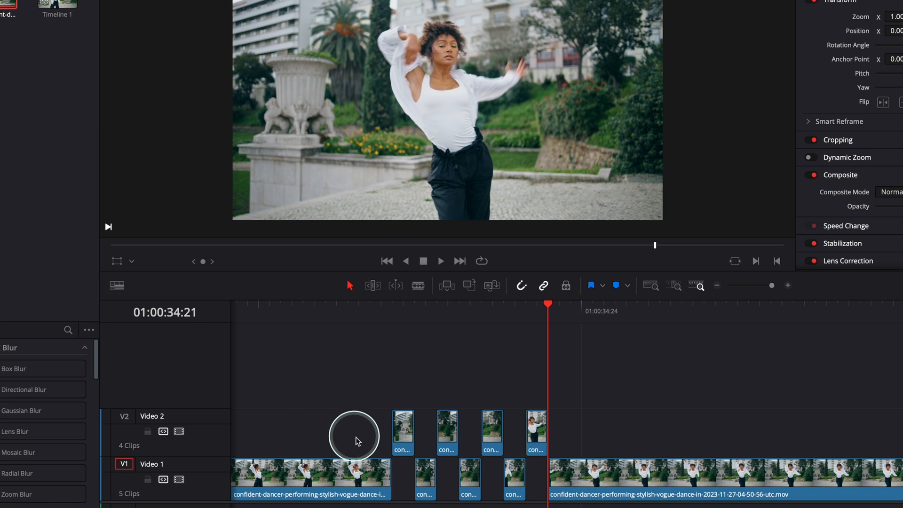
left_click(534, 432)
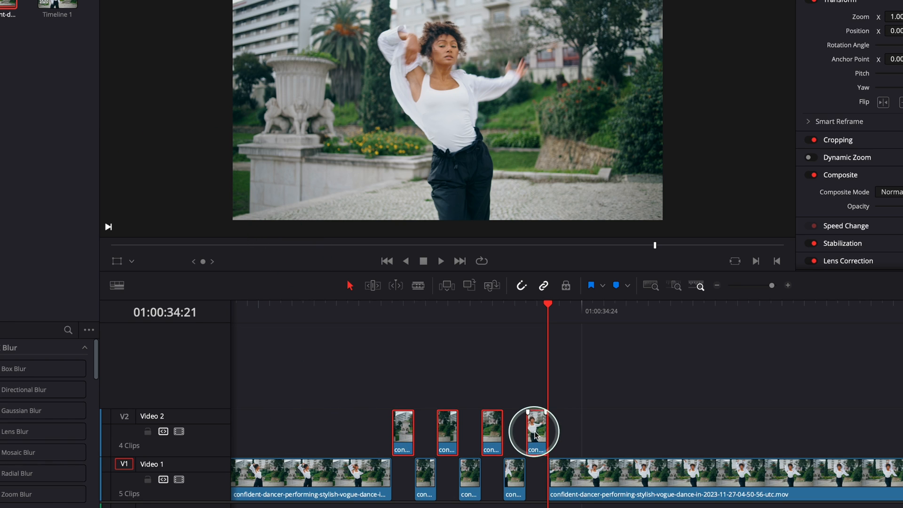